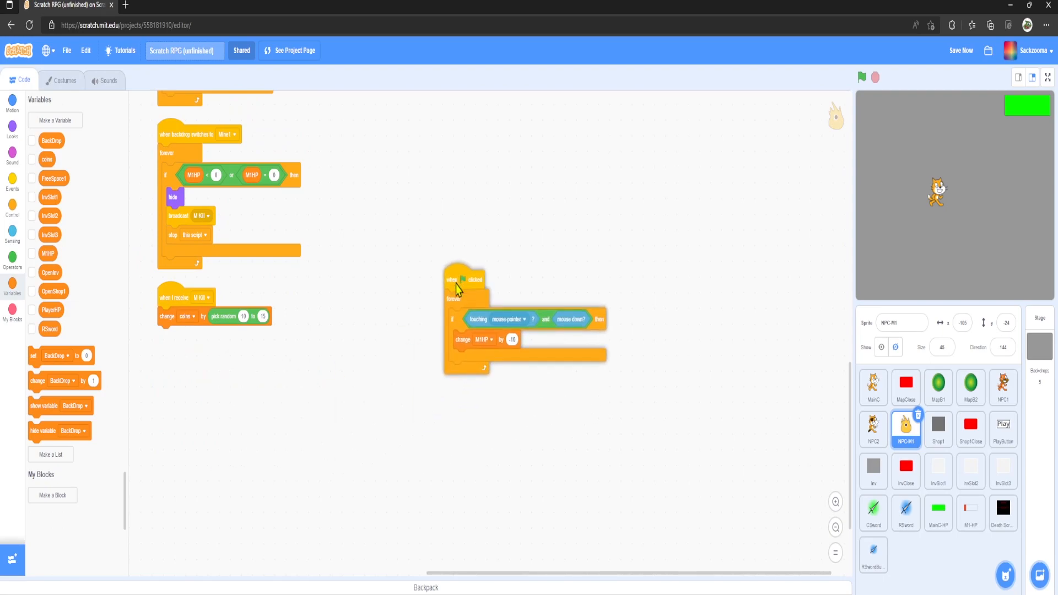
Duplicate the 'when I receive M Kill' script and make the copy set MHP to 100
{"action": "right_click", "coordinate": [178, 309]}
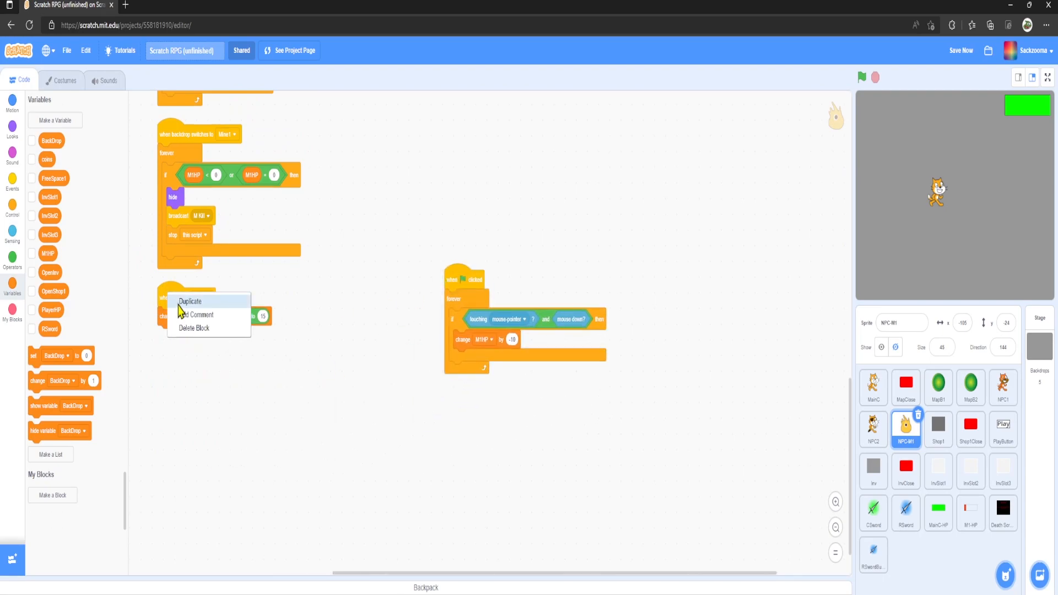
{"action": "left_click", "coordinate": [190, 301]}
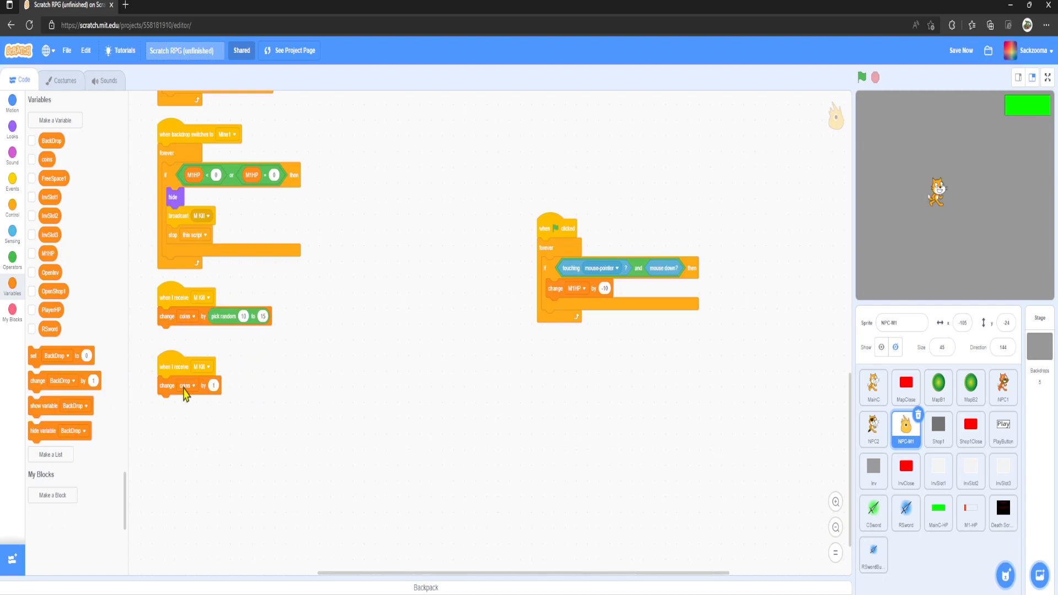
{"action": "left_click", "coordinate": [186, 385]}
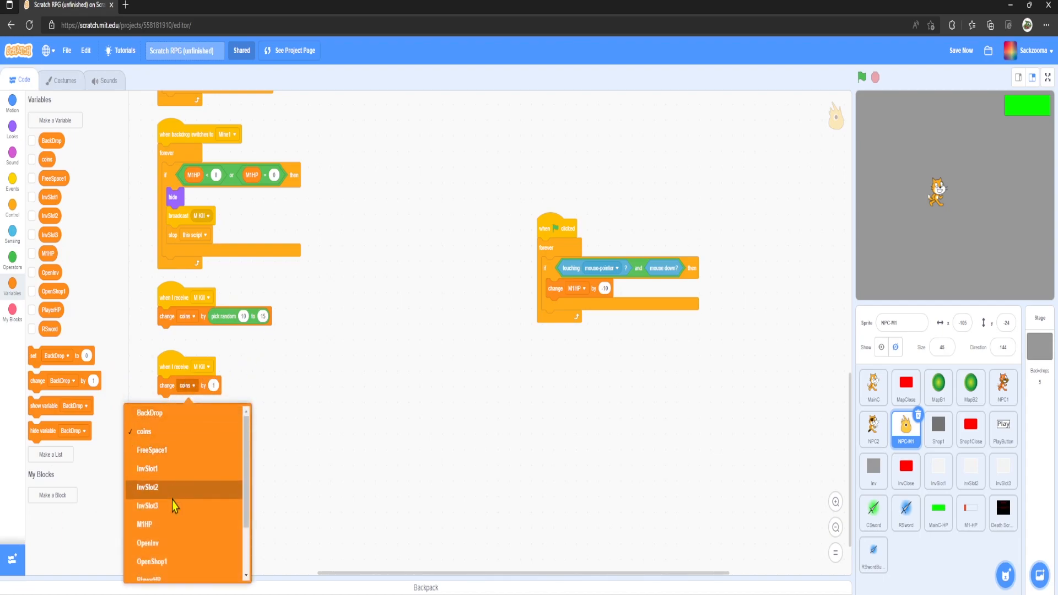
{"action": "left_click", "coordinate": [144, 524]}
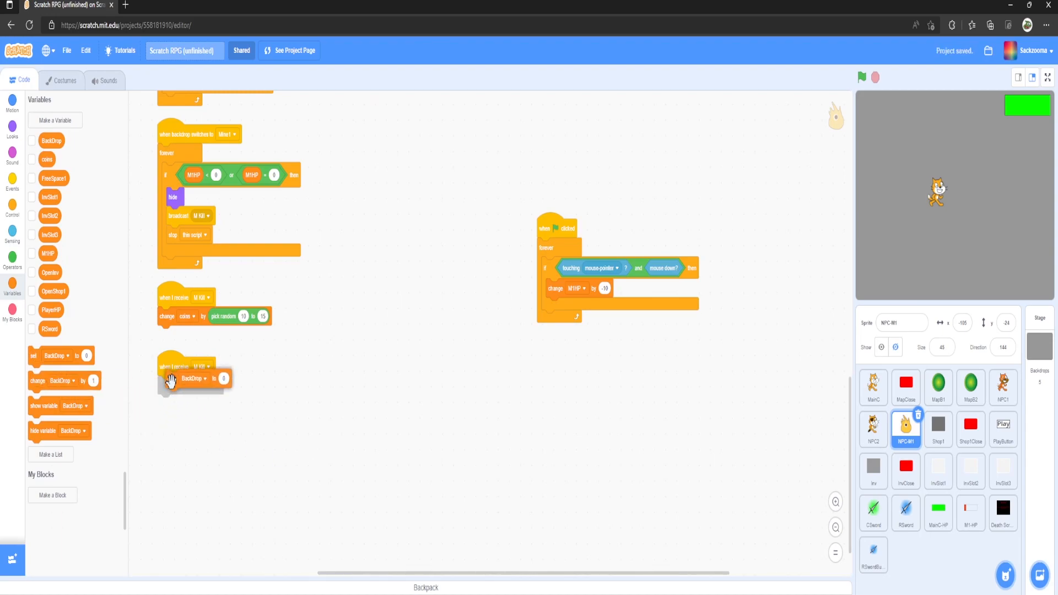
{"action": "left_click", "coordinate": [195, 385]}
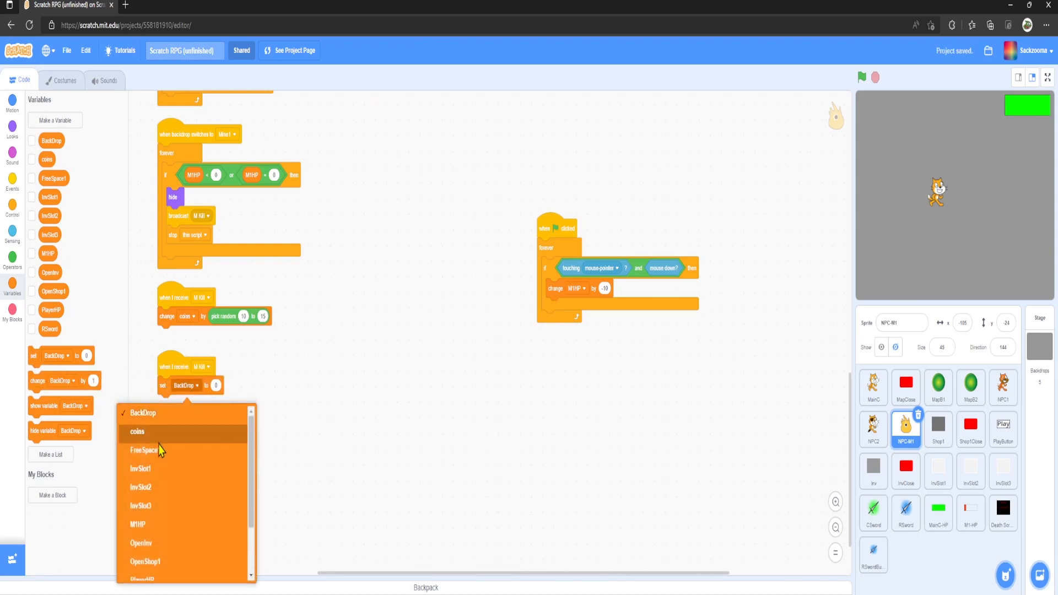
{"action": "left_click", "coordinate": [138, 523]}
{"action": "type", "text": "100"}
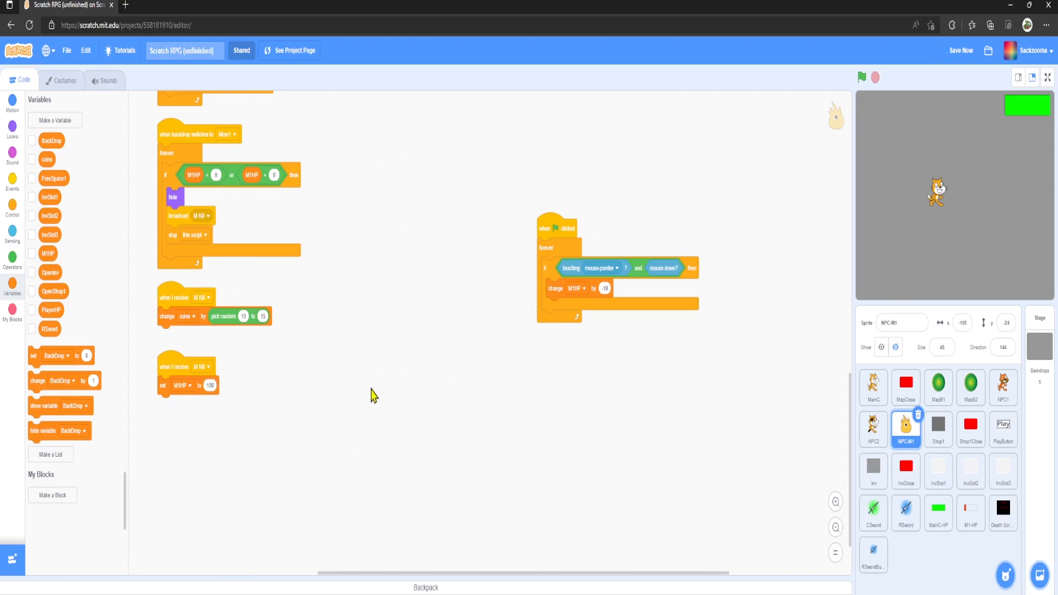
{"action": "left_click", "coordinate": [12, 128]}
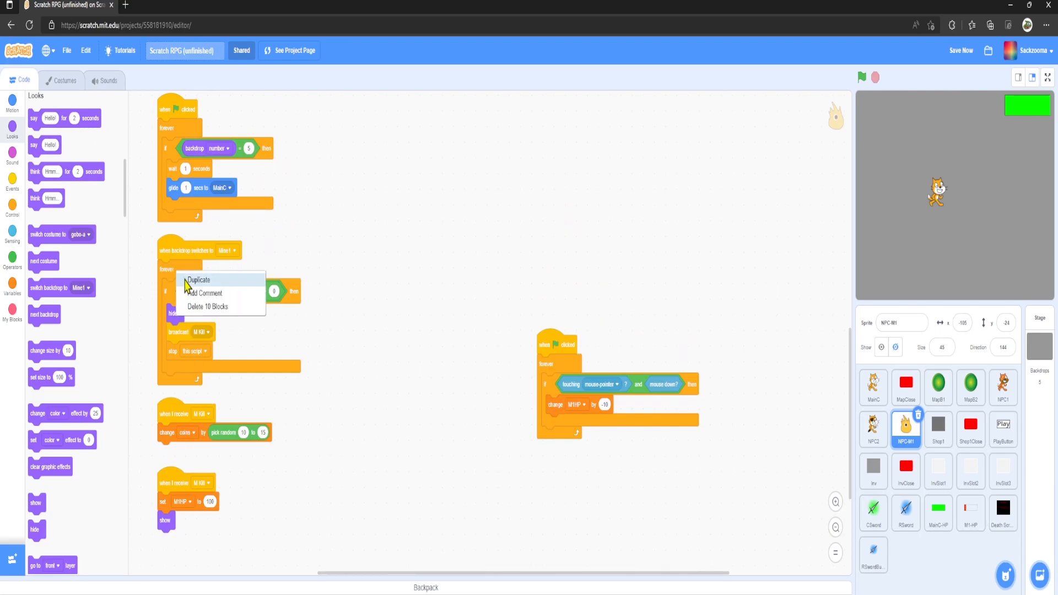
Build the respawn: wait random 2–5 seconds, go to x:0 y:0, show, and loop the health check
{"action": "left_click", "coordinate": [199, 279]}
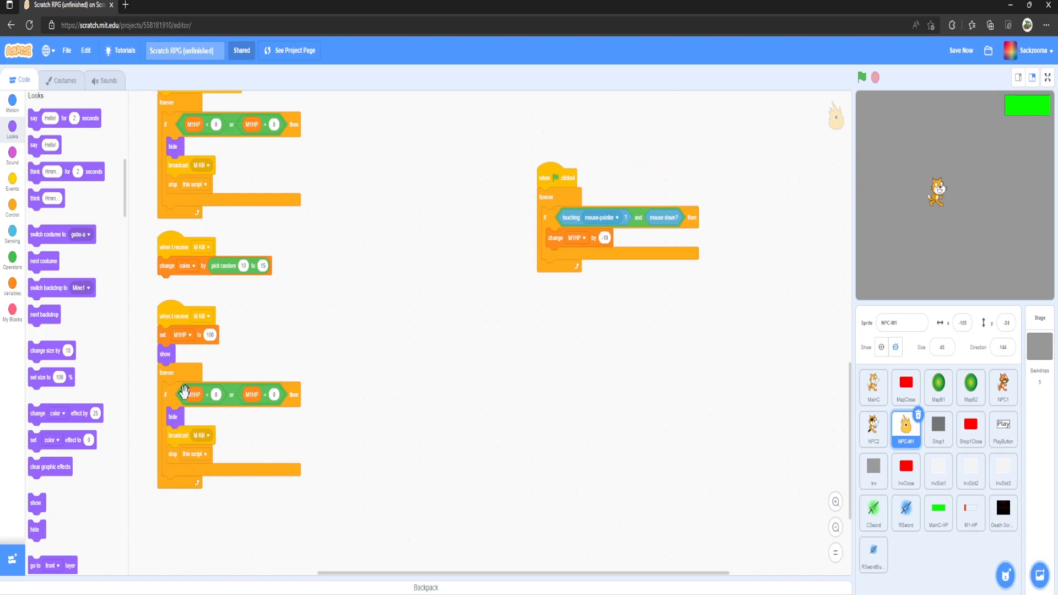
{"action": "left_click", "coordinate": [12, 103]}
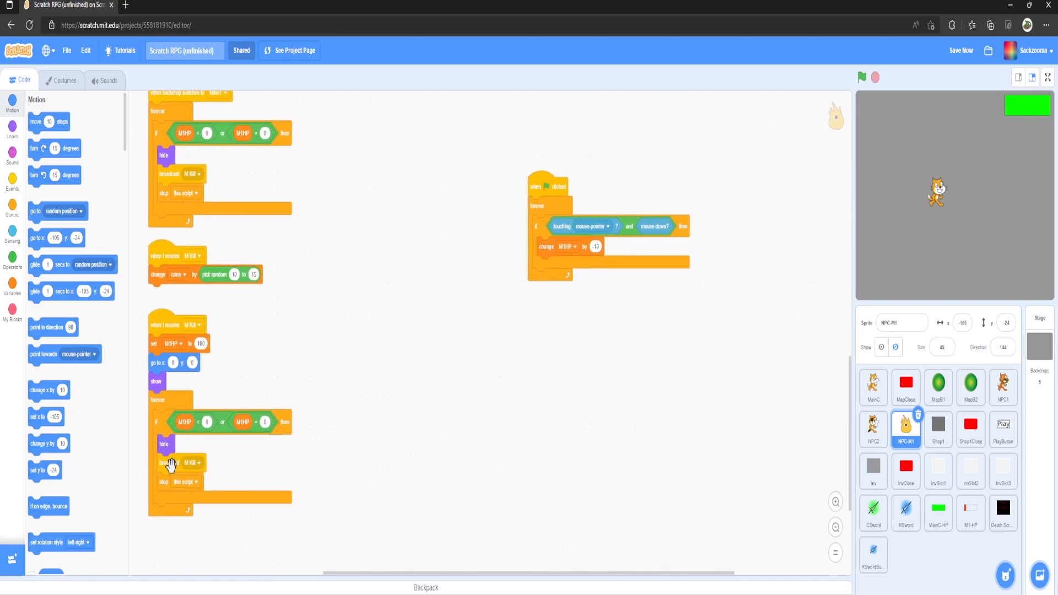
{"action": "left_click", "coordinate": [12, 210]}
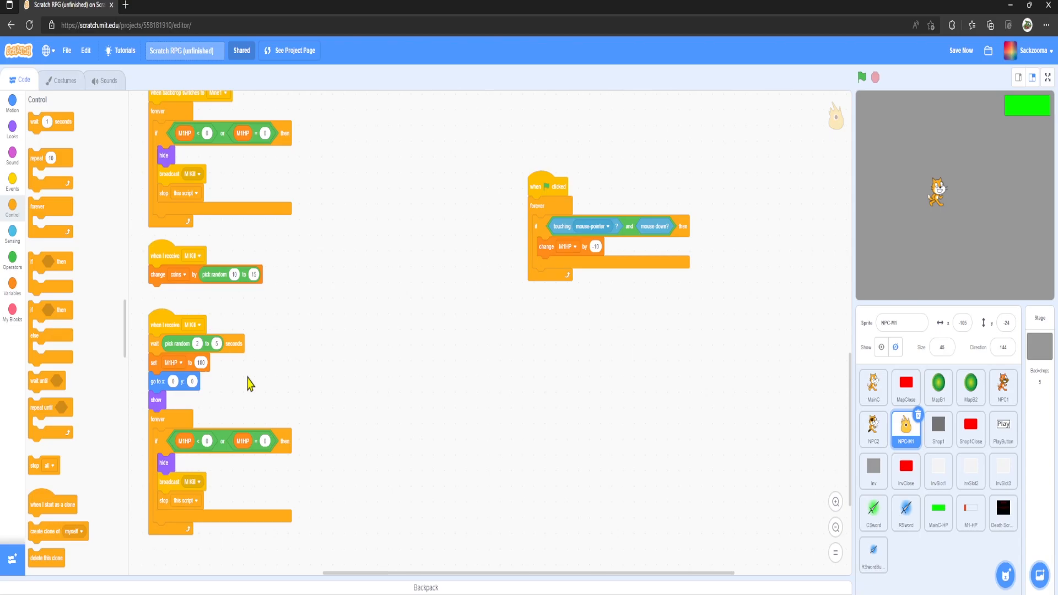
{"action": "mouse_move", "coordinate": [232, 486]}
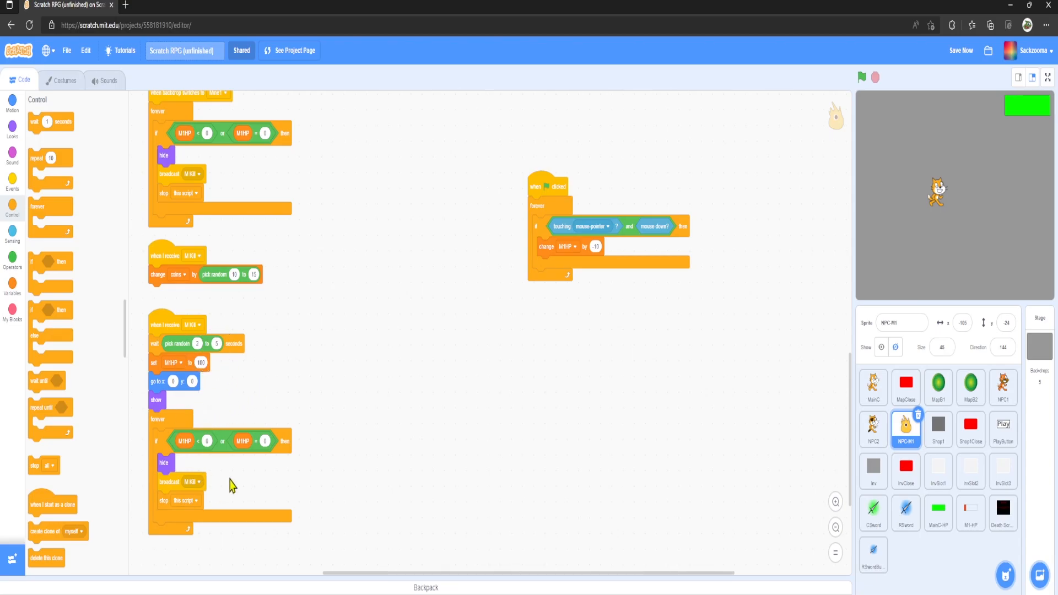
{"action": "mouse_move", "coordinate": [875, 110]}
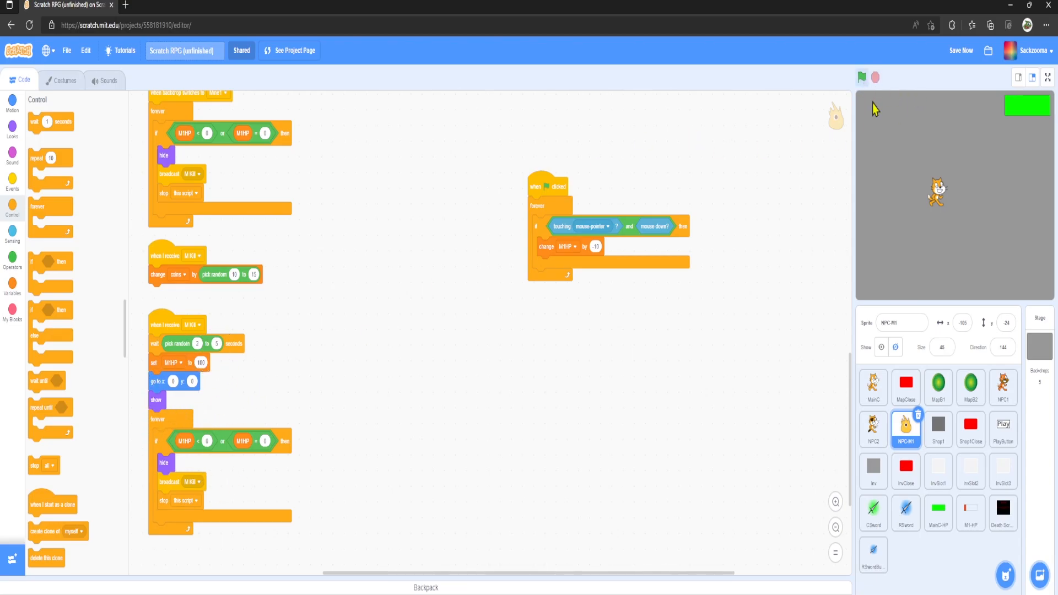
Test-run the game, attack the mine monster until it dies, then stop the project
{"action": "left_click", "coordinate": [861, 77]}
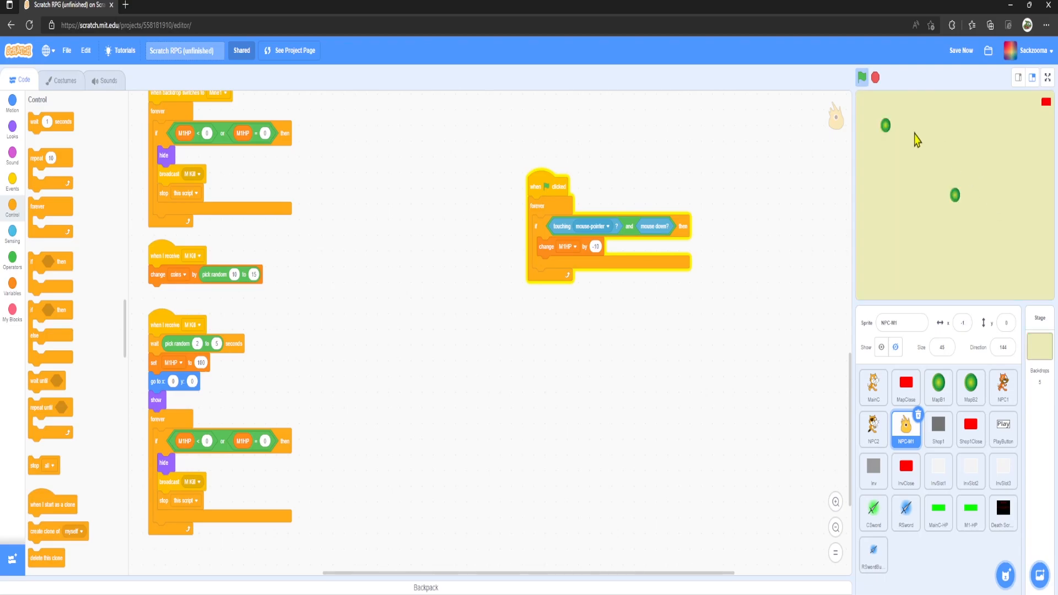
{"action": "left_click", "coordinate": [861, 77]}
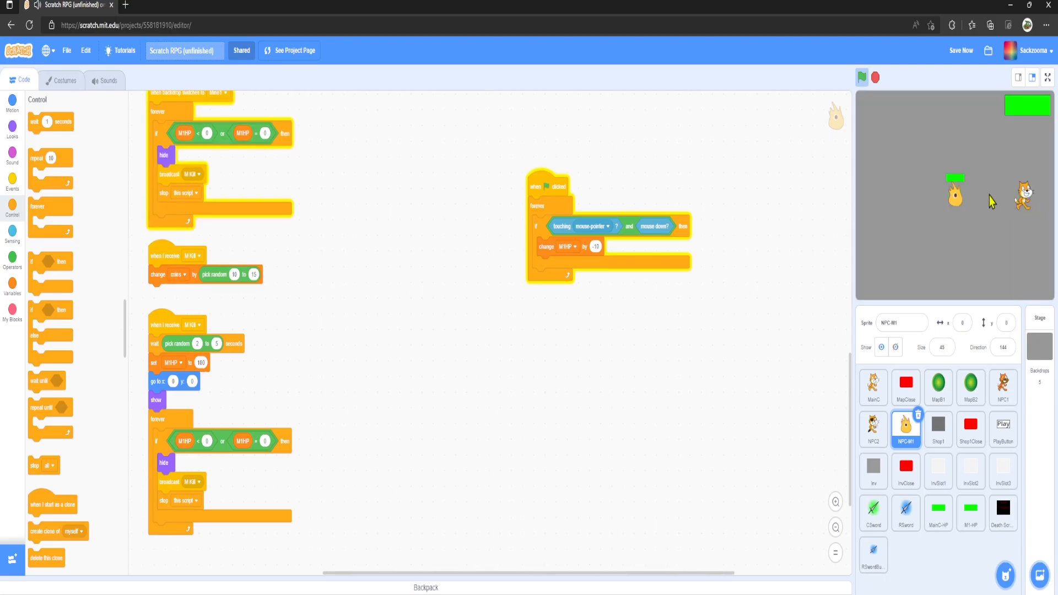
{"action": "left_click", "coordinate": [862, 78]}
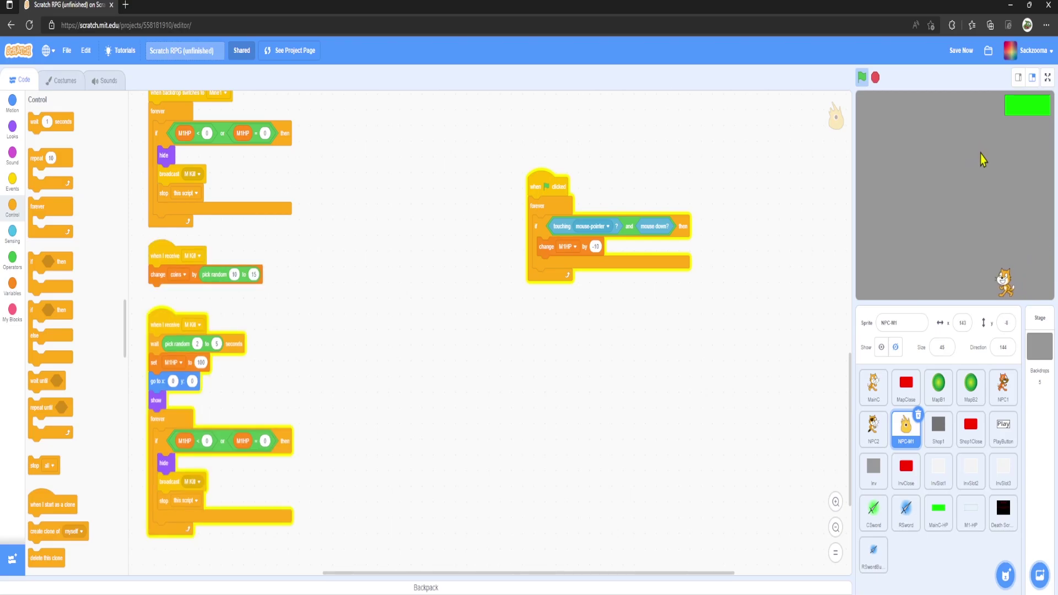
{"action": "left_click", "coordinate": [861, 77]}
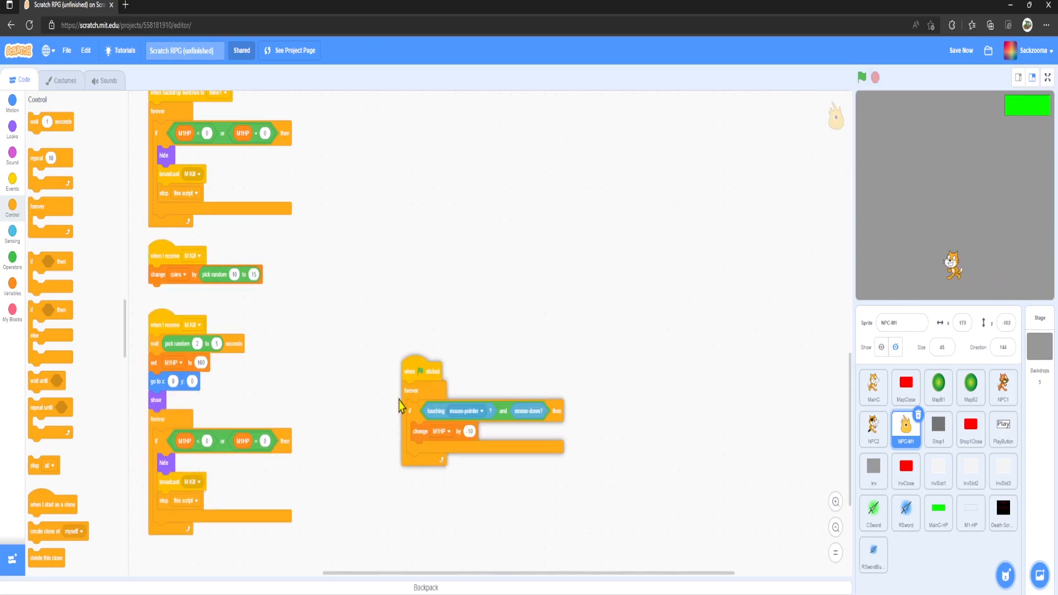
Check the M1-HP health bar sprite's costume-check loop and run the project with the green flag
{"action": "scroll", "scroll_direction": "down", "scroll_amount": 3}
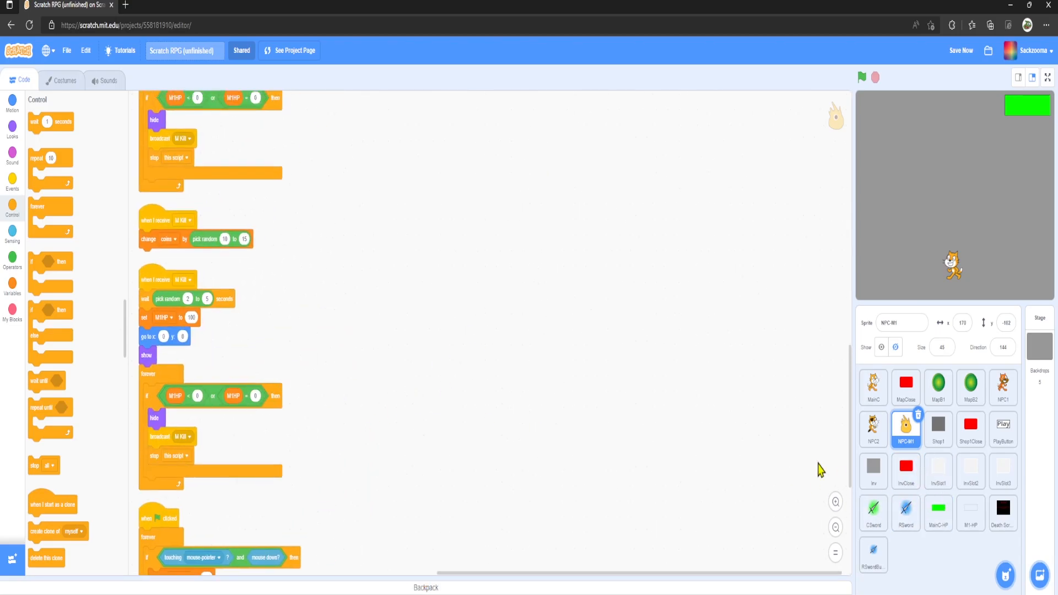
{"action": "left_click", "coordinate": [970, 512]}
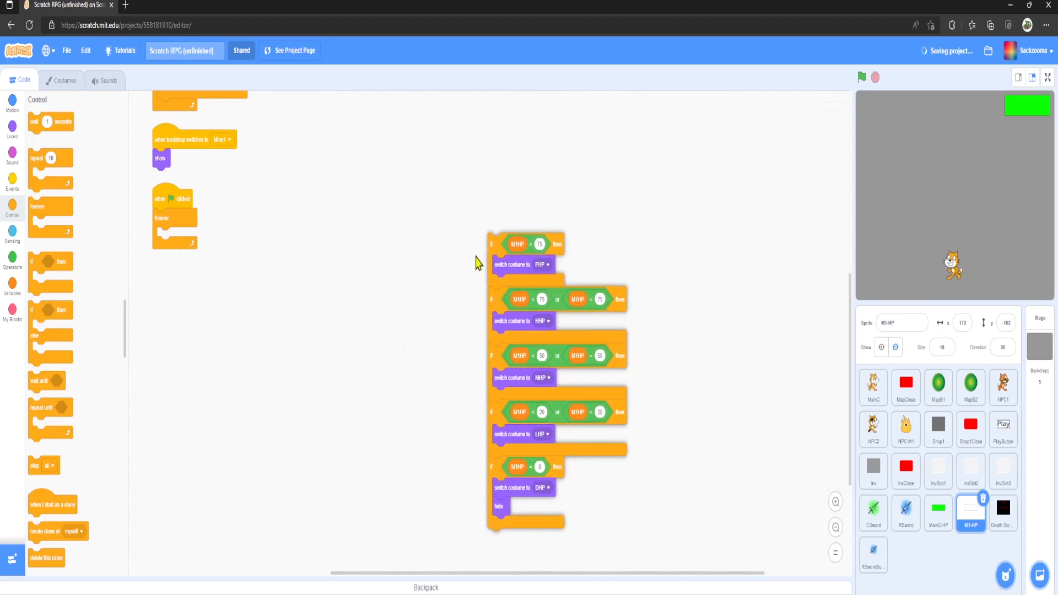
{"action": "left_click", "coordinate": [12, 130]}
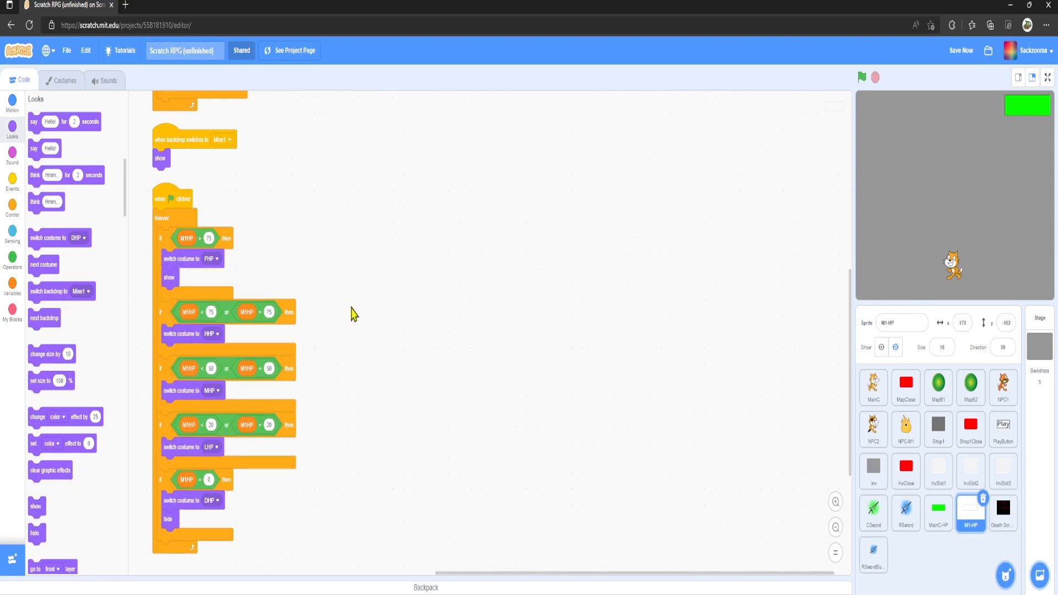
{"action": "left_click", "coordinate": [862, 77]}
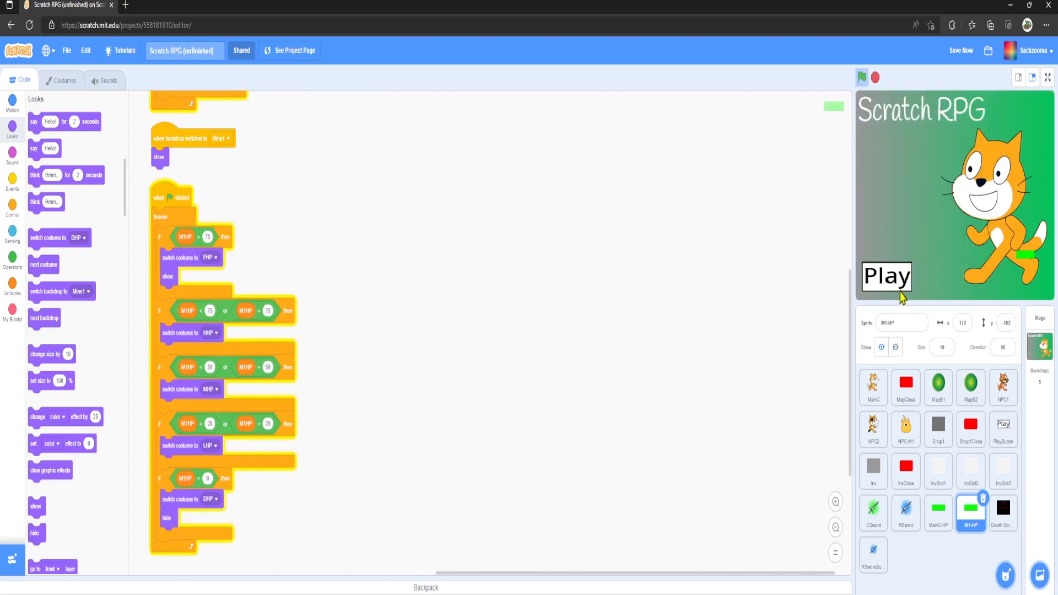
Stop the game, place an empty if block in the health bar loop, and view the Stage's scripts
{"action": "left_click", "coordinate": [861, 77]}
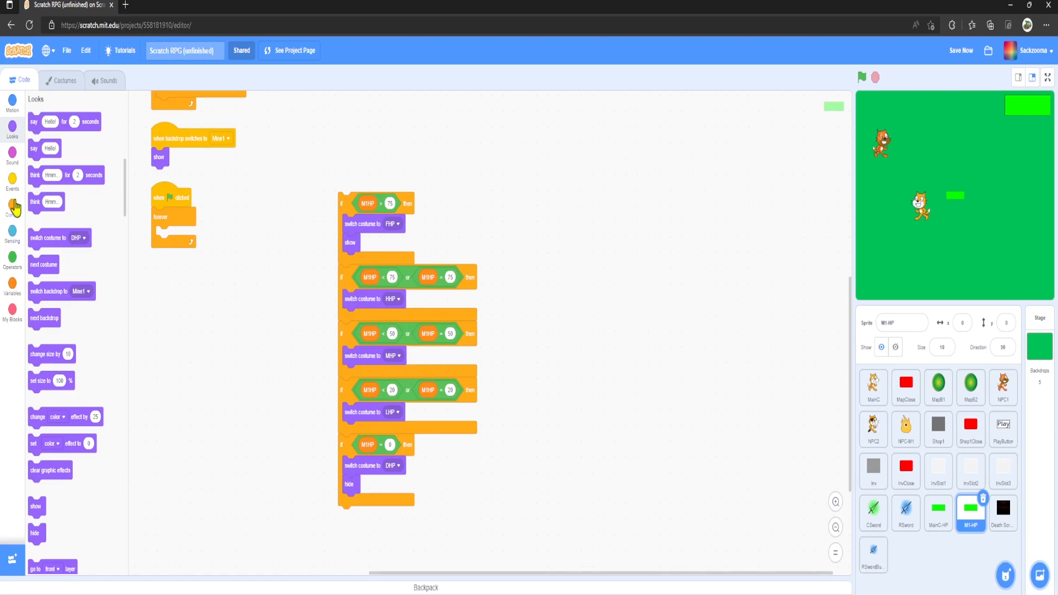
{"action": "left_click", "coordinate": [12, 210]}
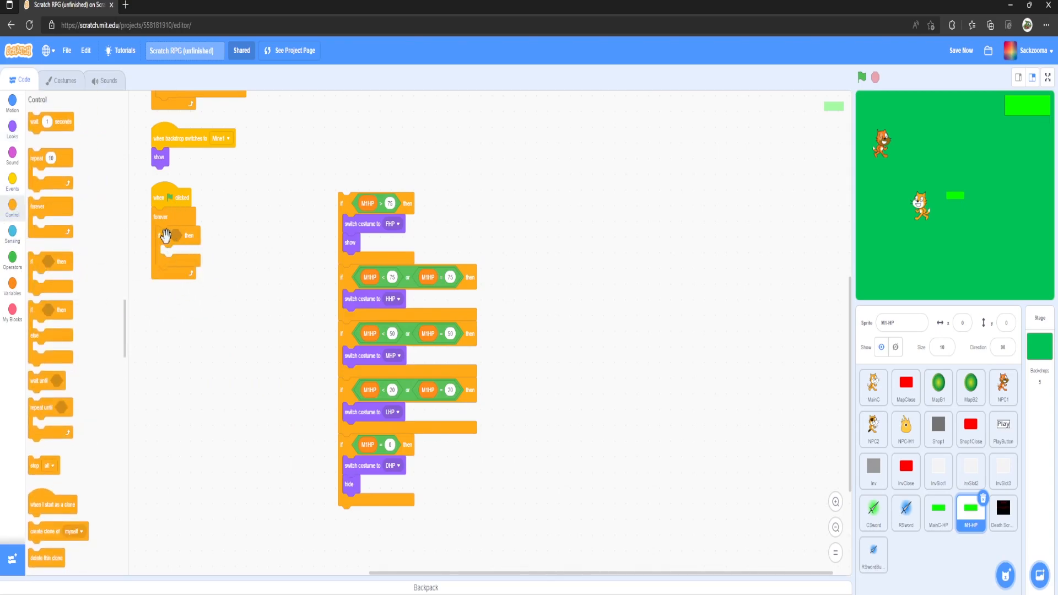
{"action": "left_click", "coordinate": [12, 262]}
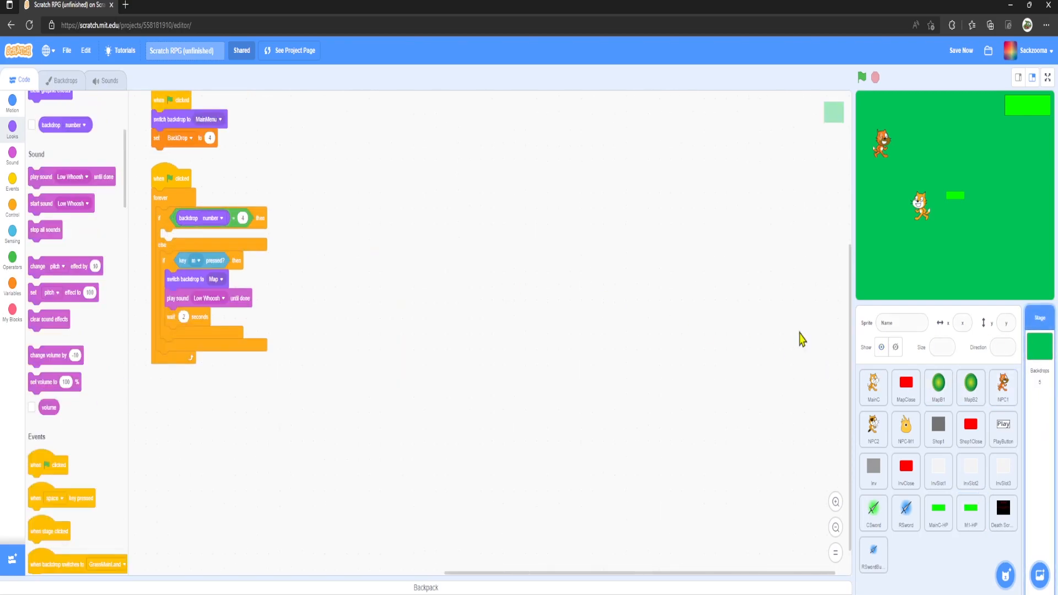
Wrap the M1-HP costume checks in 'if backdrop number = 5' and start the game
{"action": "left_click", "coordinate": [65, 79]}
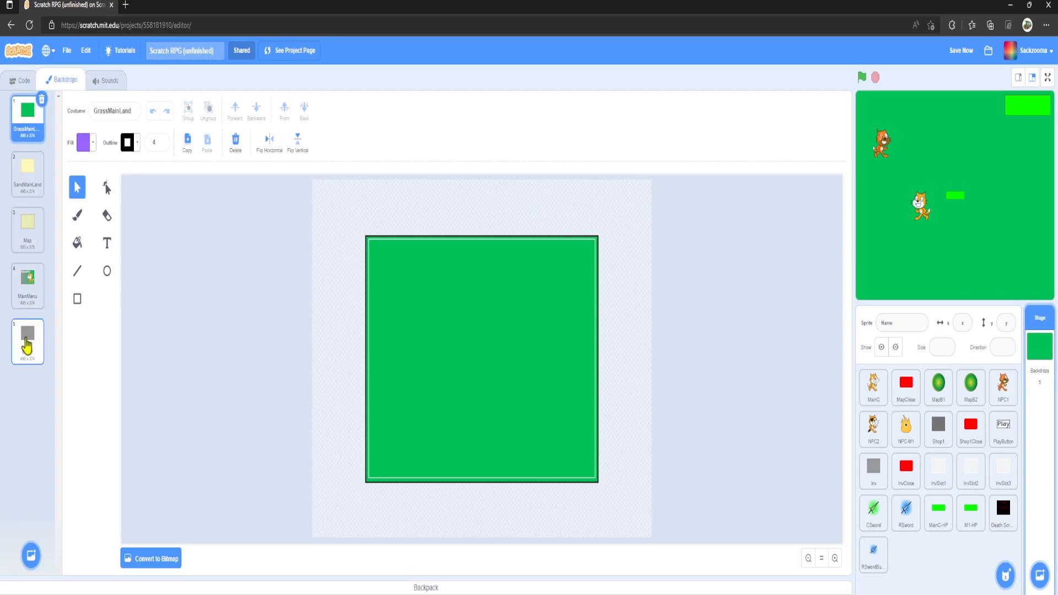
{"action": "left_click", "coordinate": [22, 79]}
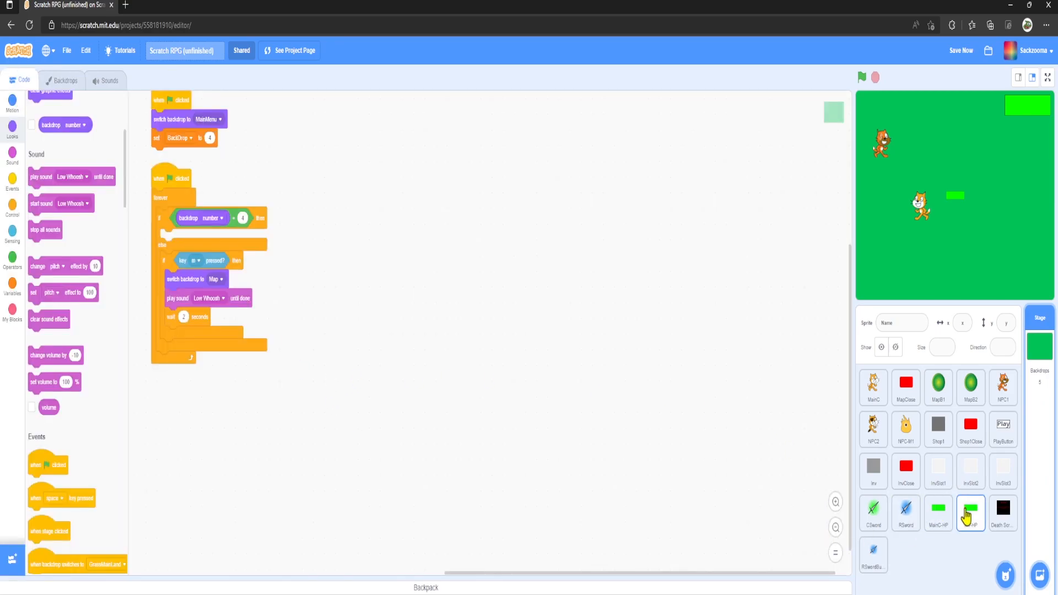
{"action": "left_click", "coordinate": [970, 509]}
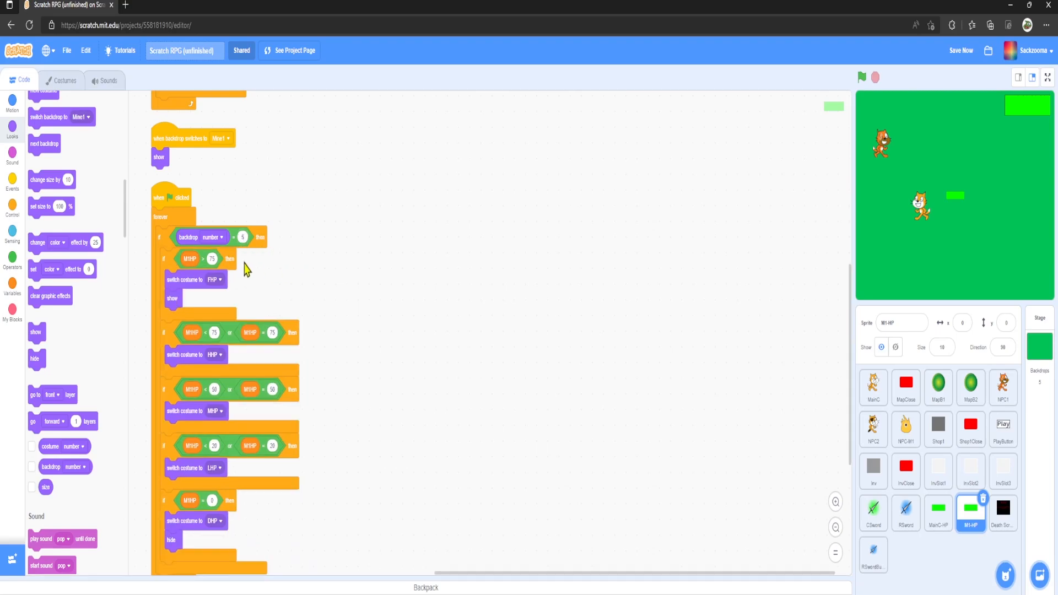
{"action": "scroll", "scroll_direction": "down", "scroll_amount": 3}
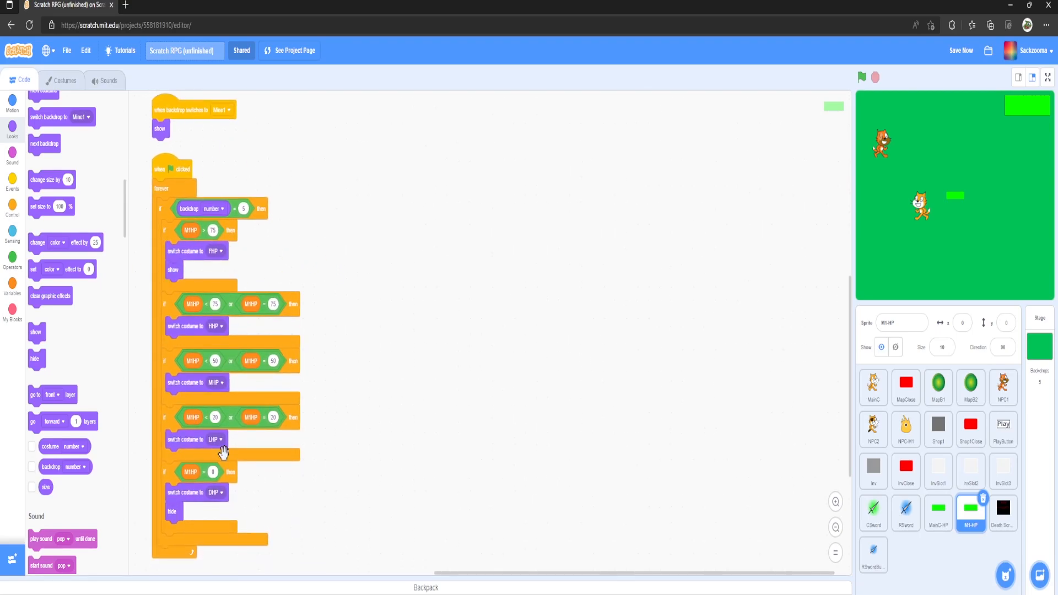
{"action": "left_click", "coordinate": [861, 77]}
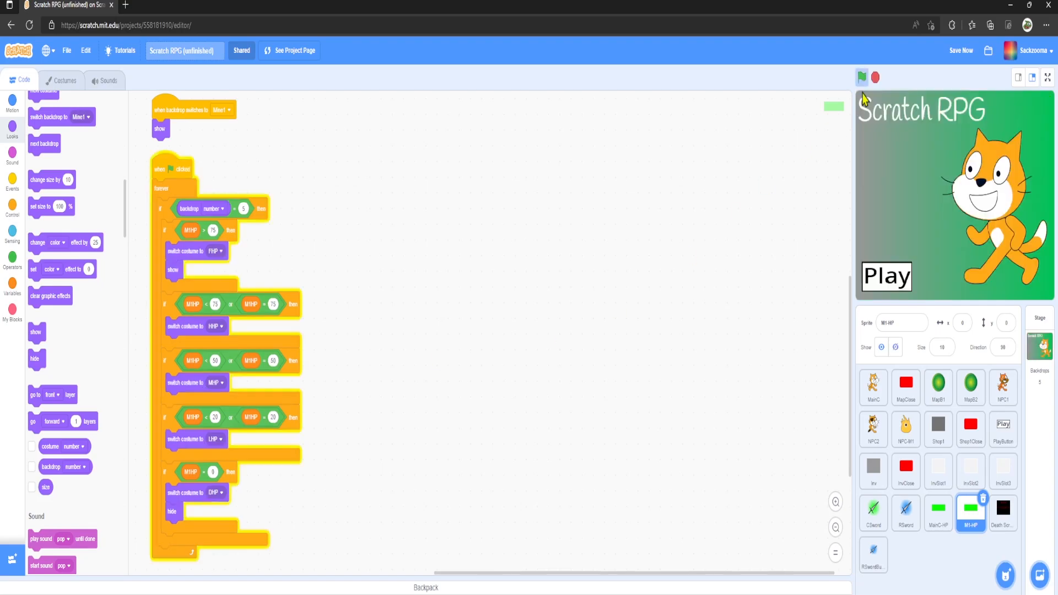
Play through the green and sand areas into the mine and attack the monster to see its health bar
{"action": "left_click", "coordinate": [862, 77]}
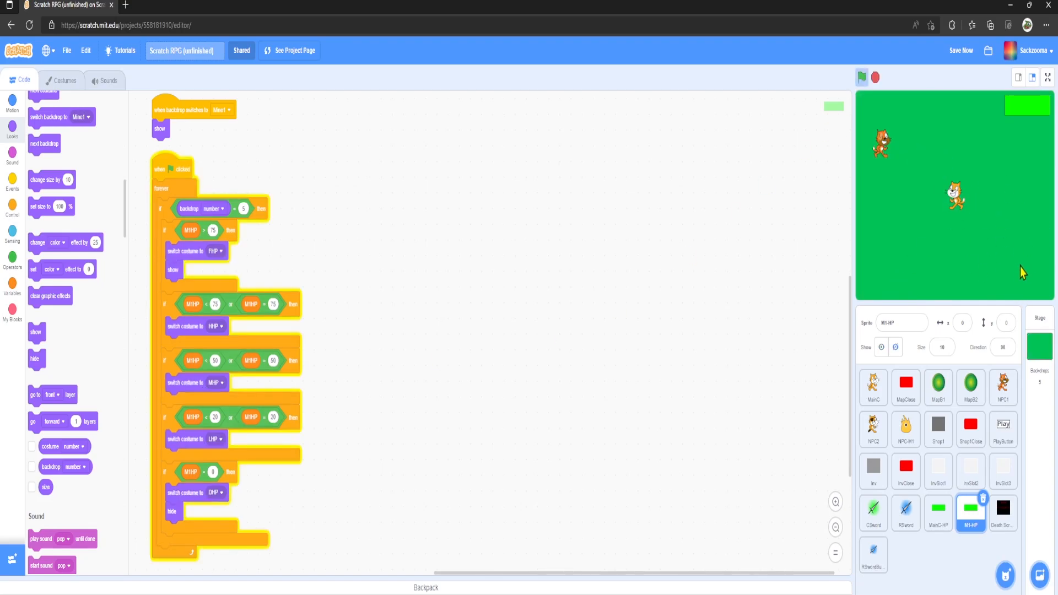
{"action": "mouse_move", "coordinate": [1020, 271]}
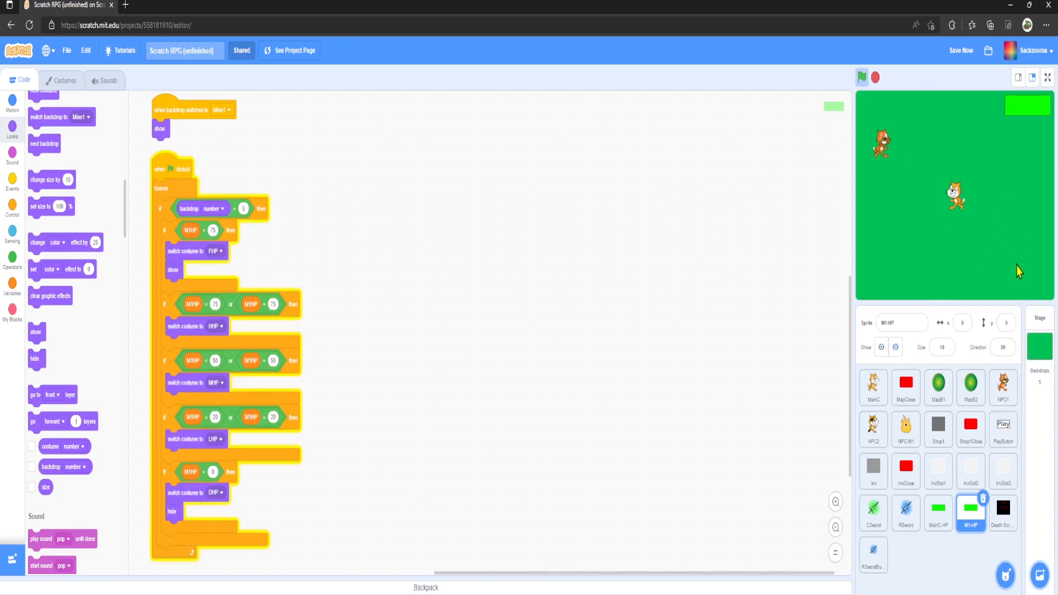
{"action": "left_click", "coordinate": [862, 77]}
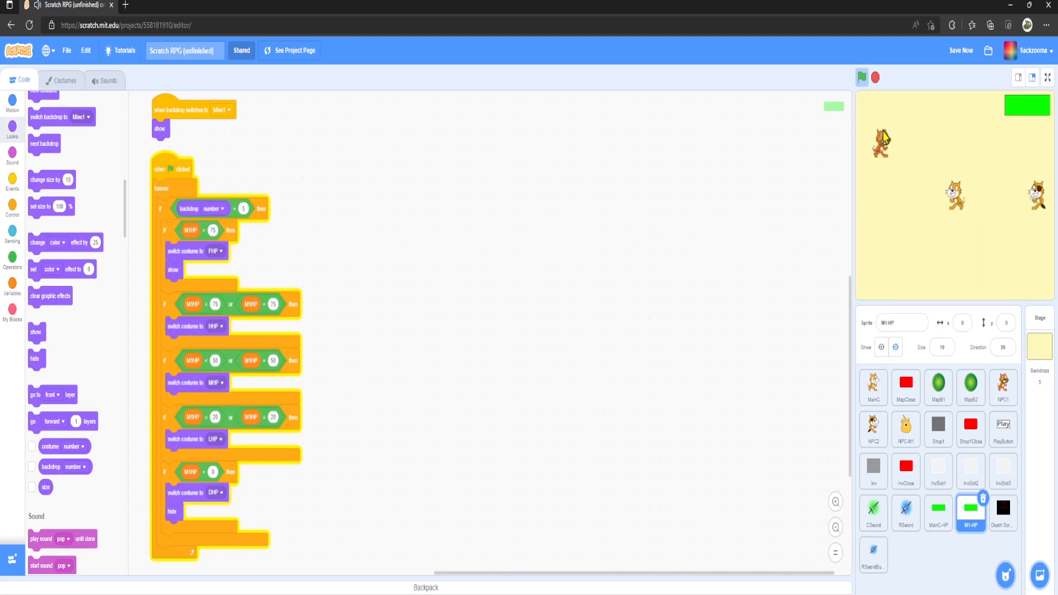
{"action": "left_click", "coordinate": [862, 77]}
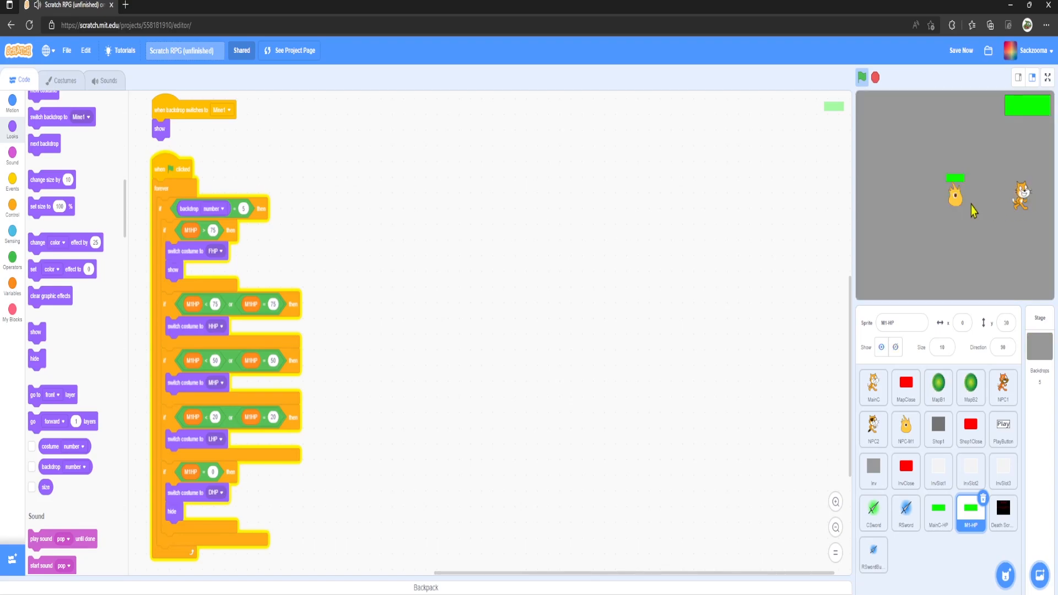
{"action": "left_click", "coordinate": [905, 429]}
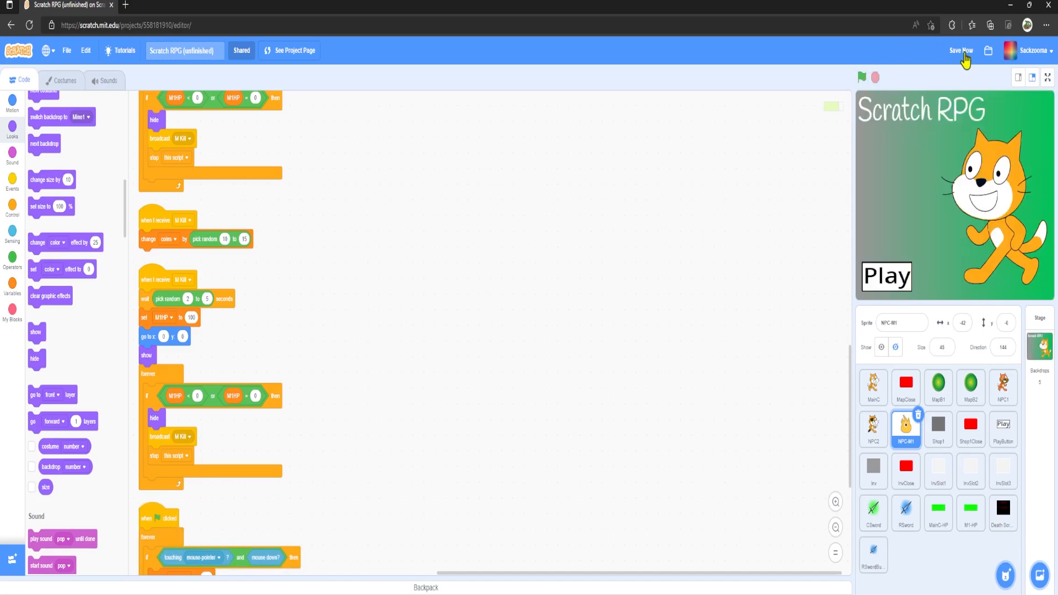
{"action": "mouse_move", "coordinate": [882, 69]}
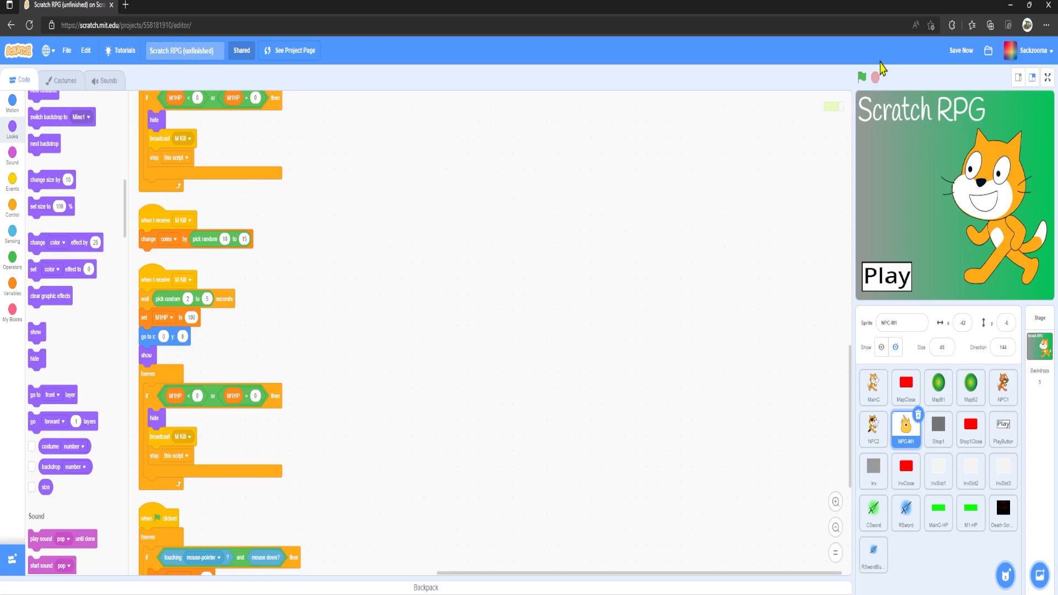
{"action": "mouse_move", "coordinate": [965, 55]}
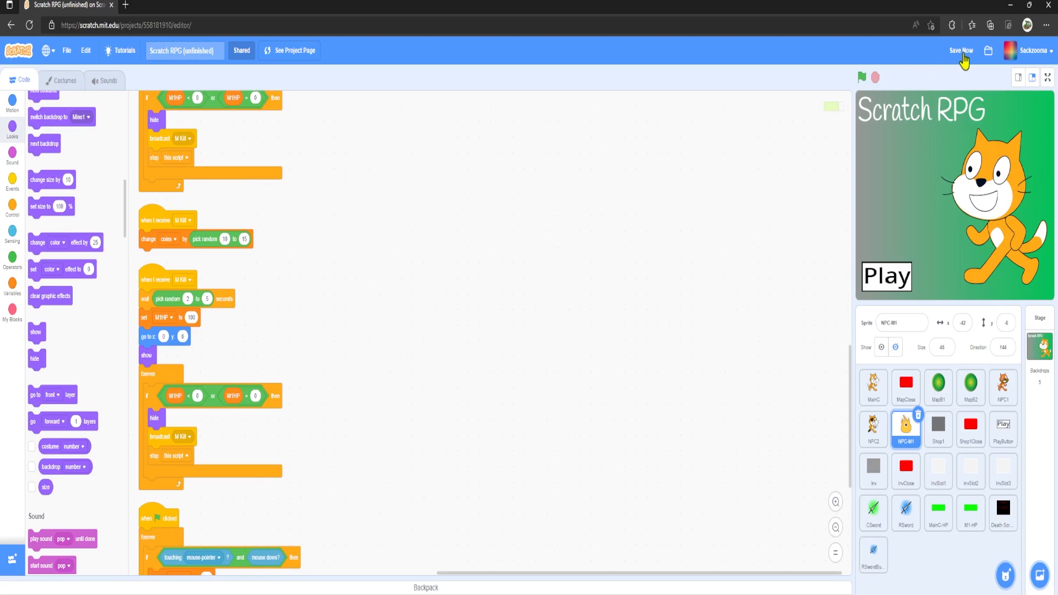
Save the RPG project with Save Now
{"action": "left_click", "coordinate": [960, 51]}
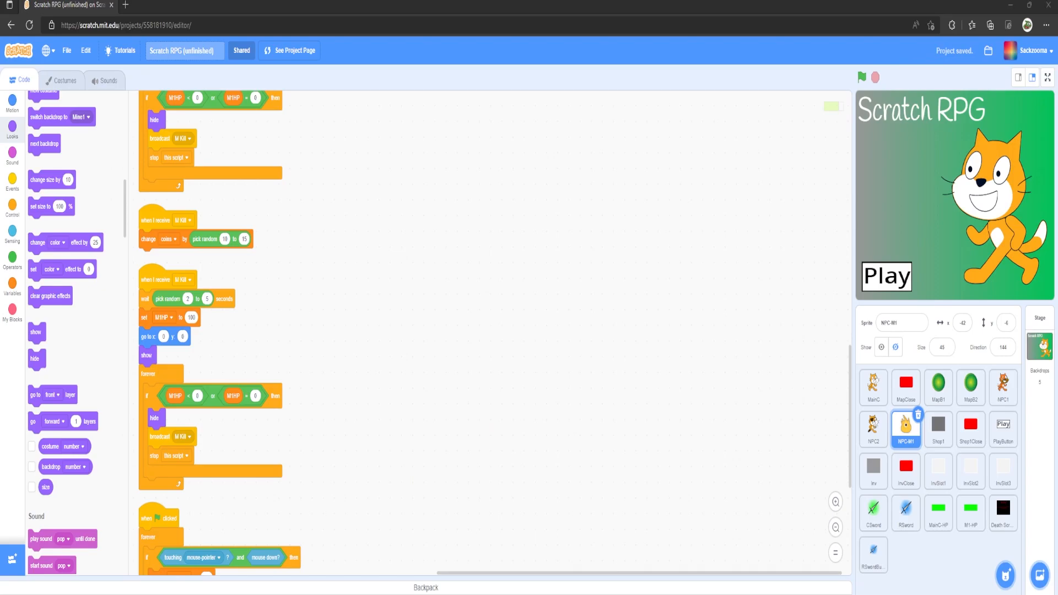